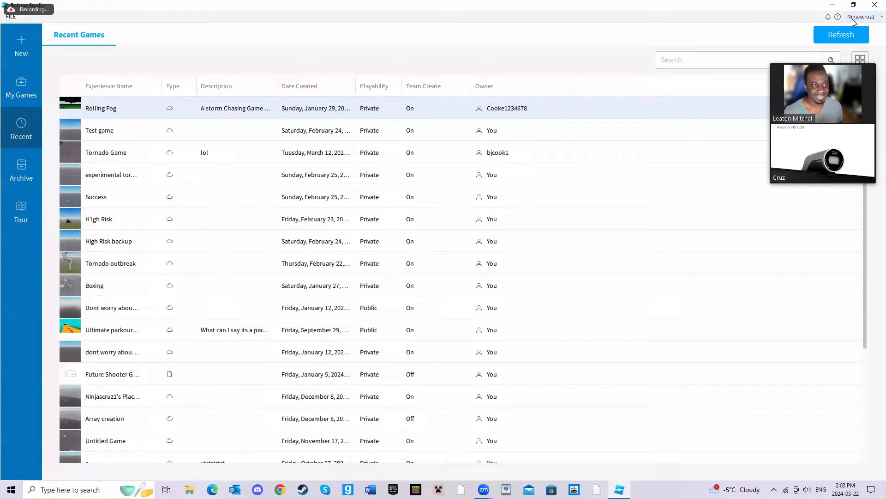
pyautogui.moveTo(673, 86)
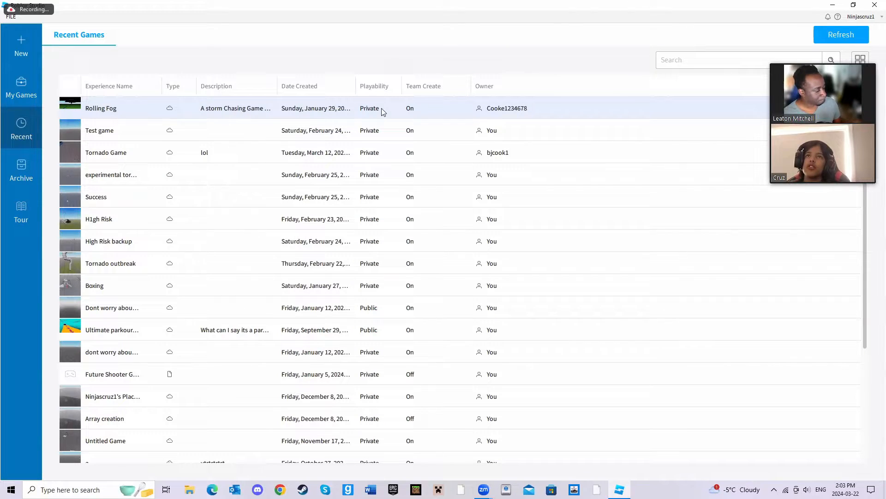
# Step: Cancel loading Rolling Fog, create a new Baseplate place, and bring up the File menu
pyautogui.doubleClick(100, 108)
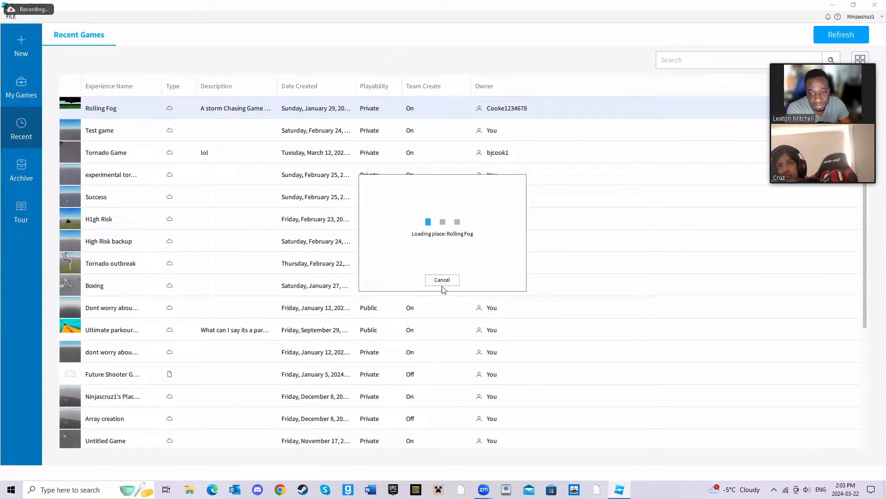
pyautogui.click(443, 279)
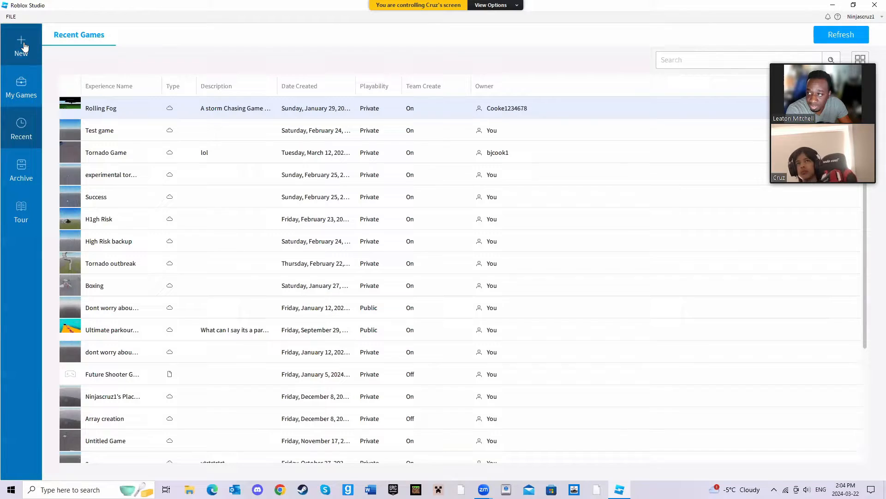
pyautogui.click(21, 45)
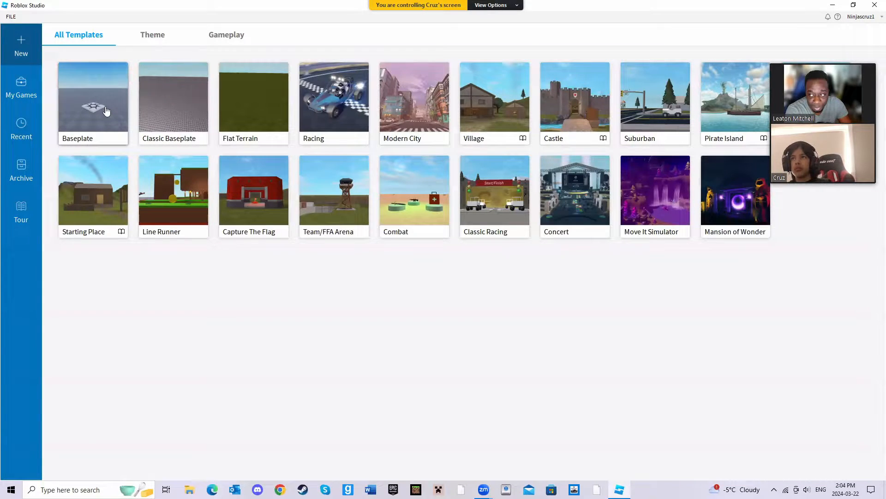
pyautogui.moveTo(114, 120)
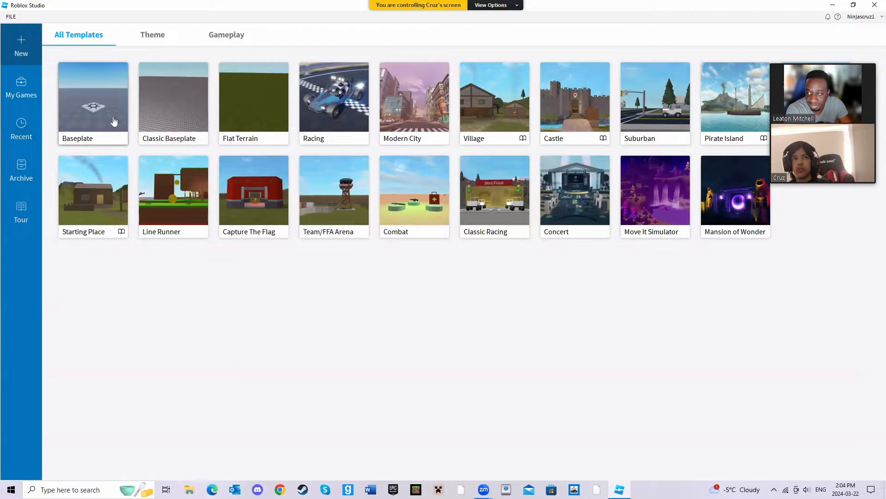
pyautogui.click(93, 99)
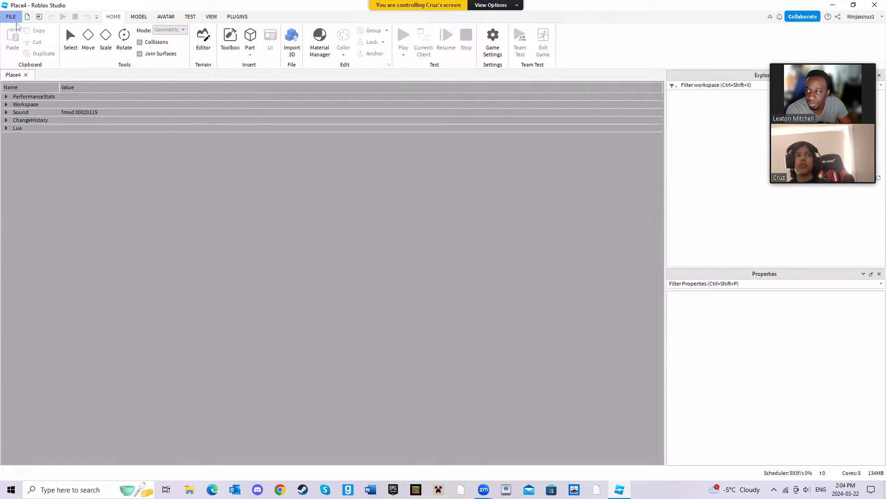
pyautogui.click(10, 16)
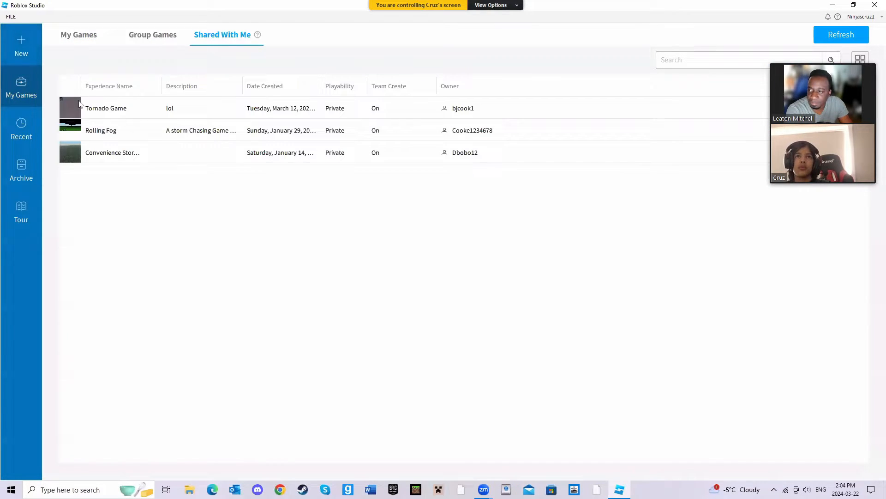
# Step: From Group Games, reach File > Studio Settings and show the Rendering section
pyautogui.click(152, 35)
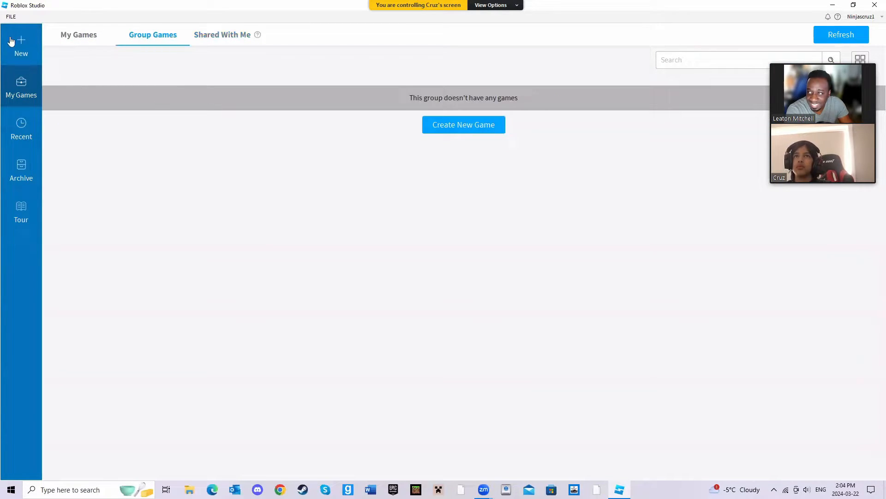
pyautogui.click(10, 17)
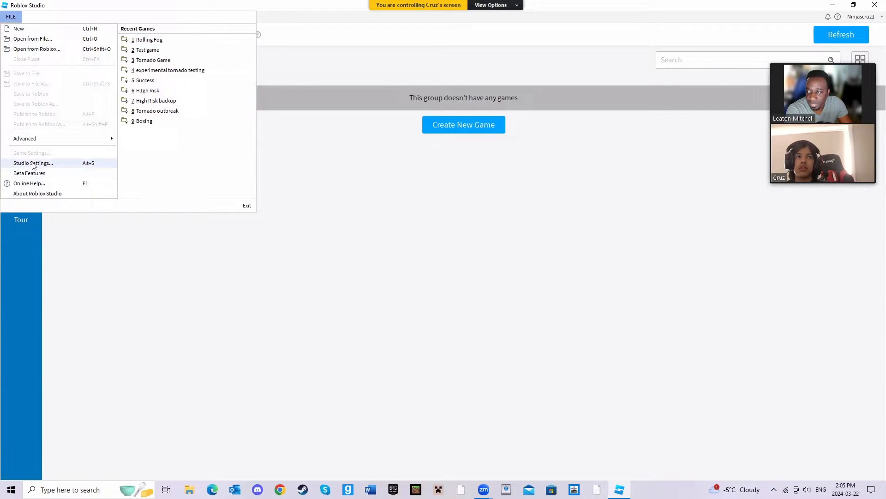
pyautogui.moveTo(93, 167)
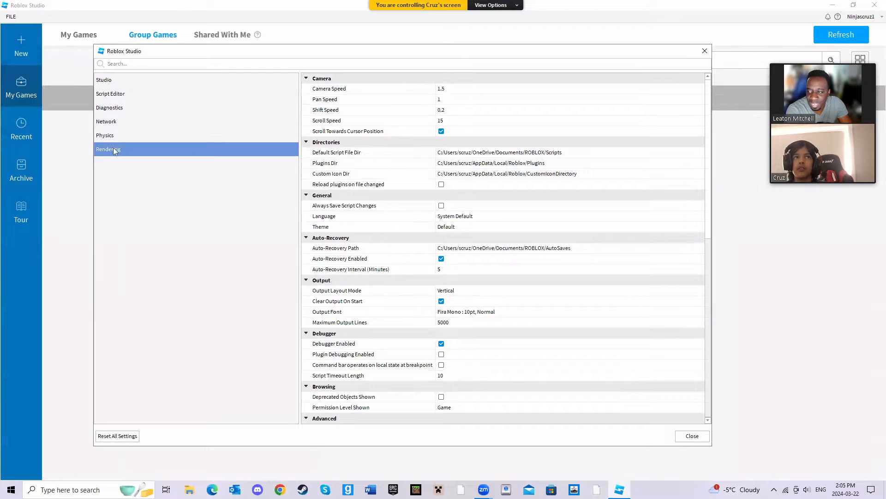
pyautogui.click(108, 149)
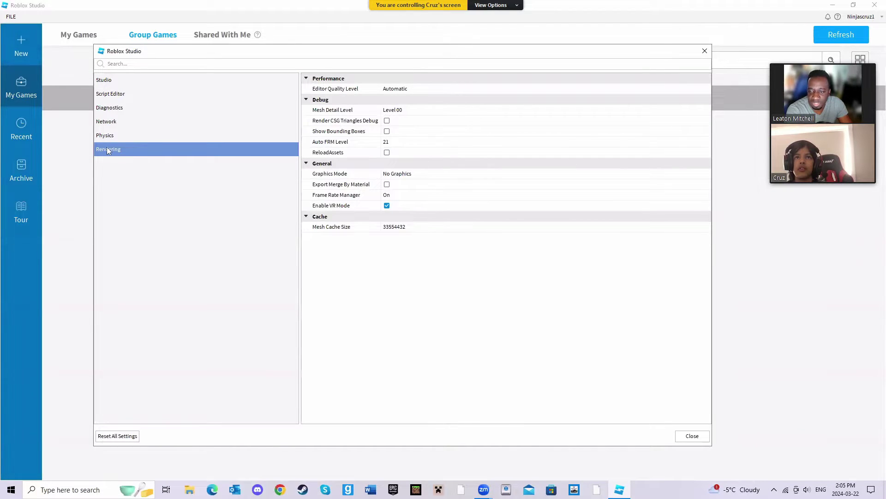
pyautogui.moveTo(572, 184)
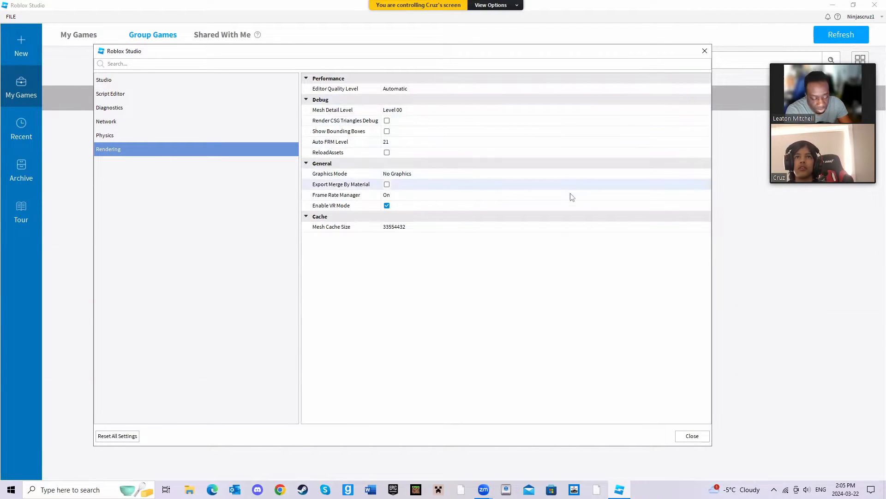
# Step: Change Graphics Mode from No Graphics to Direct3D11 in the dropdown
pyautogui.click(330, 173)
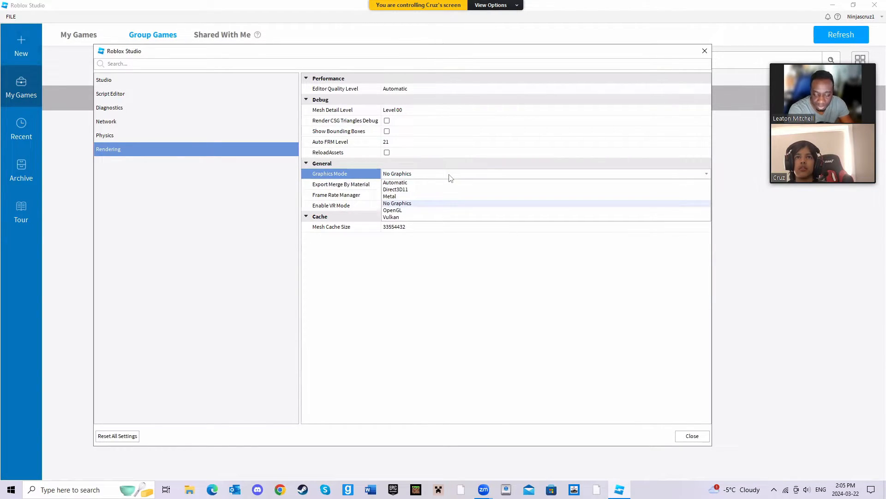
pyautogui.moveTo(403, 178)
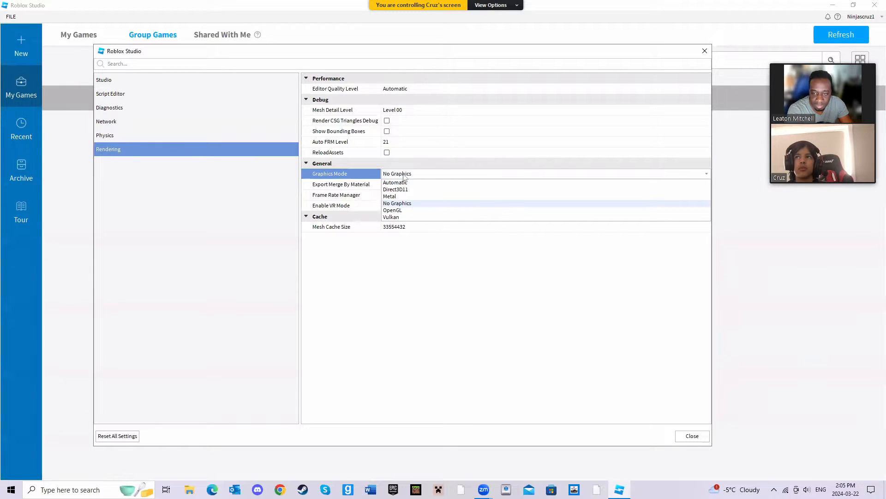
pyautogui.moveTo(395, 189)
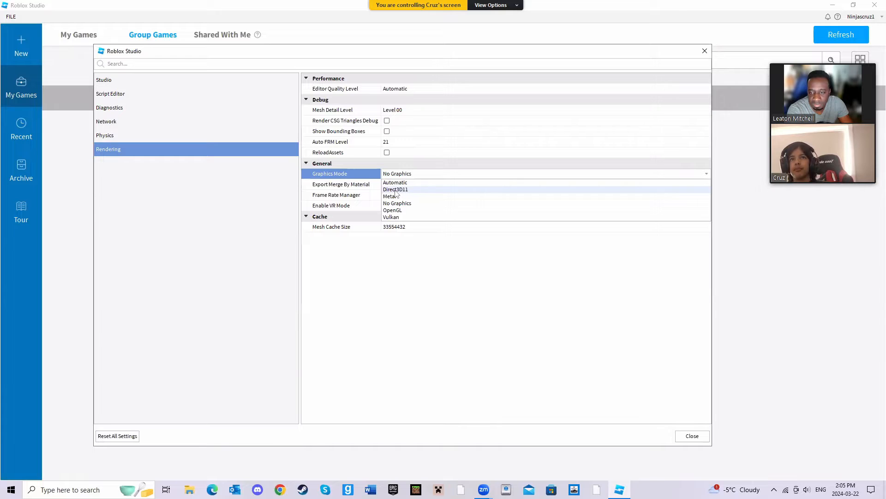
pyautogui.moveTo(391, 217)
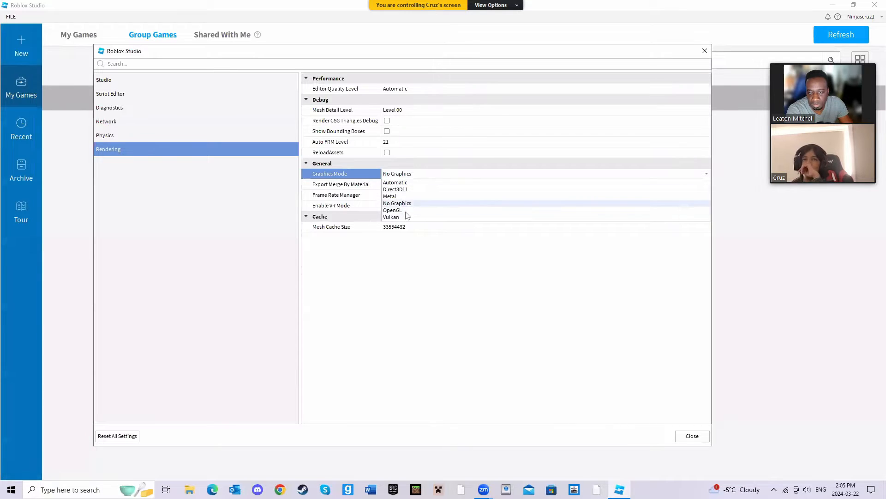
pyautogui.moveTo(413, 182)
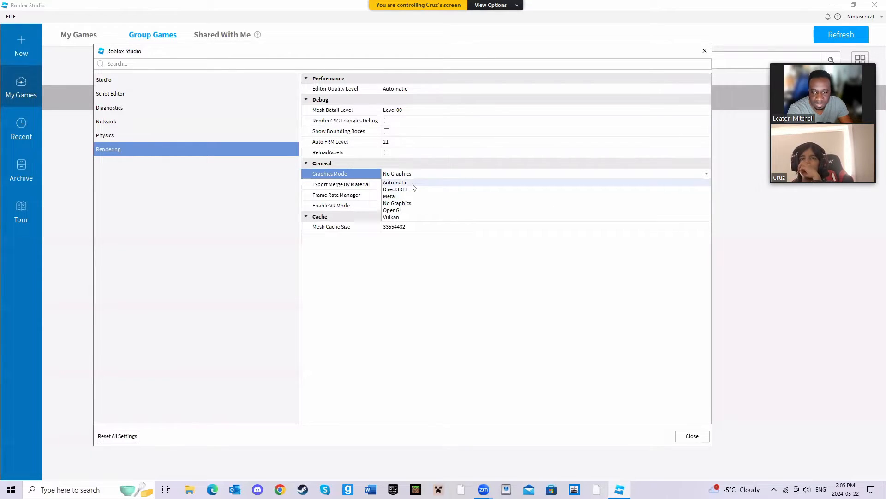
pyautogui.moveTo(399, 216)
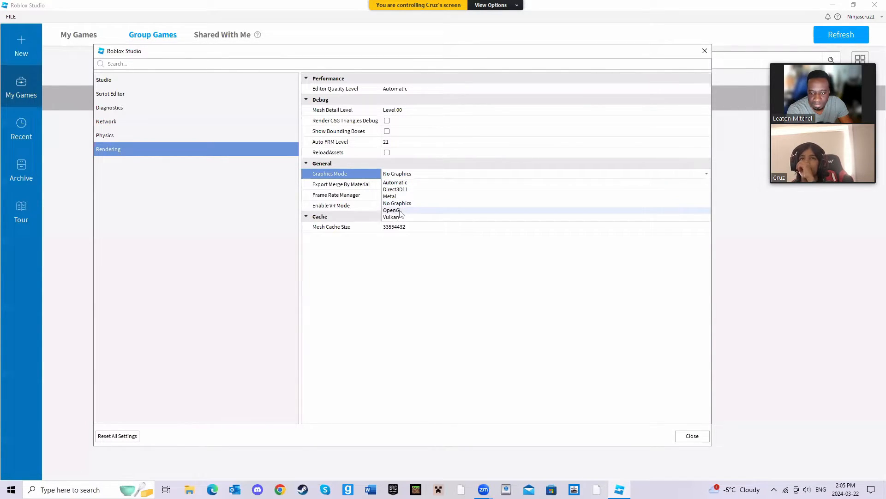
pyautogui.moveTo(395, 189)
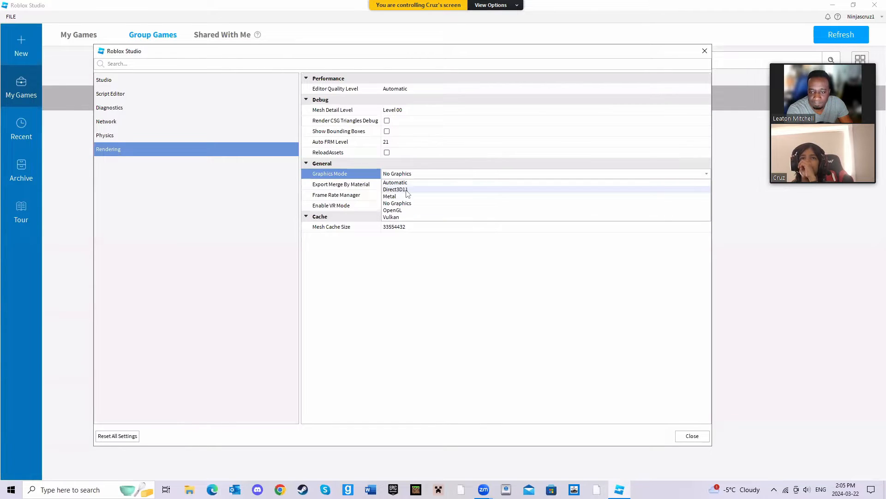
pyautogui.click(395, 189)
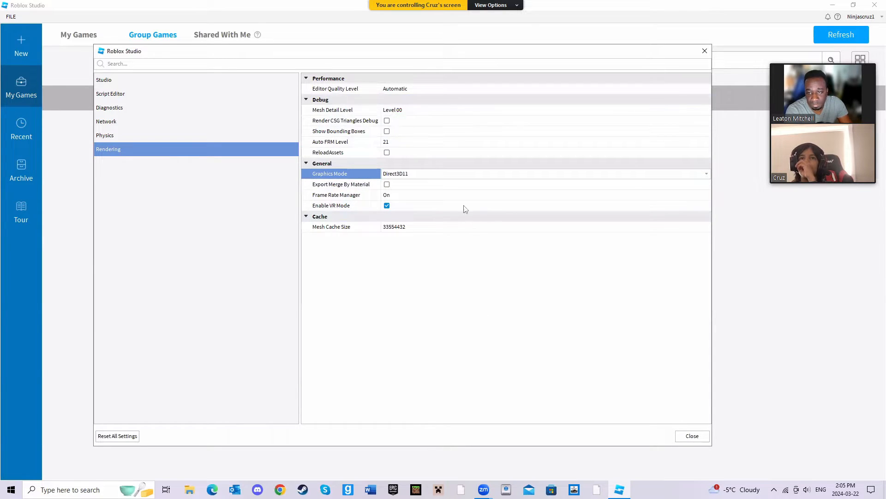
# Step: Close Studio Settings and toggle My Games and Shared With Me, ending on Shared With Me
pyautogui.click(692, 436)
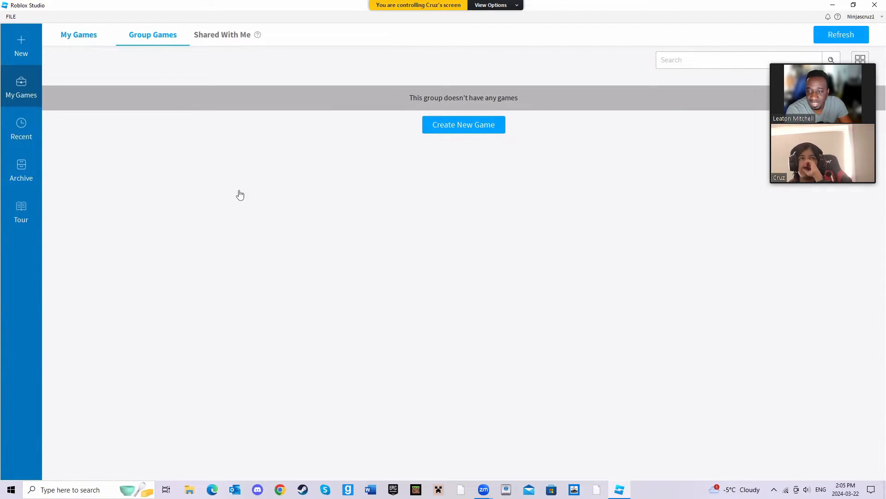
pyautogui.click(79, 34)
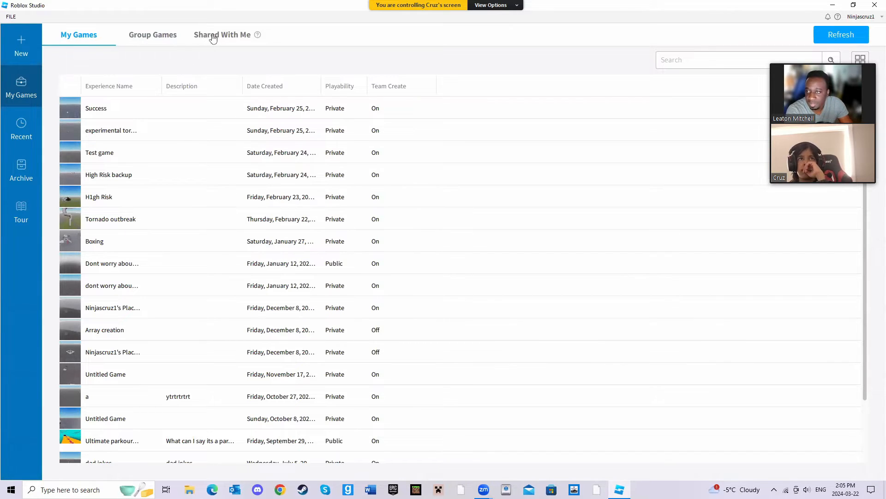
pyautogui.click(222, 34)
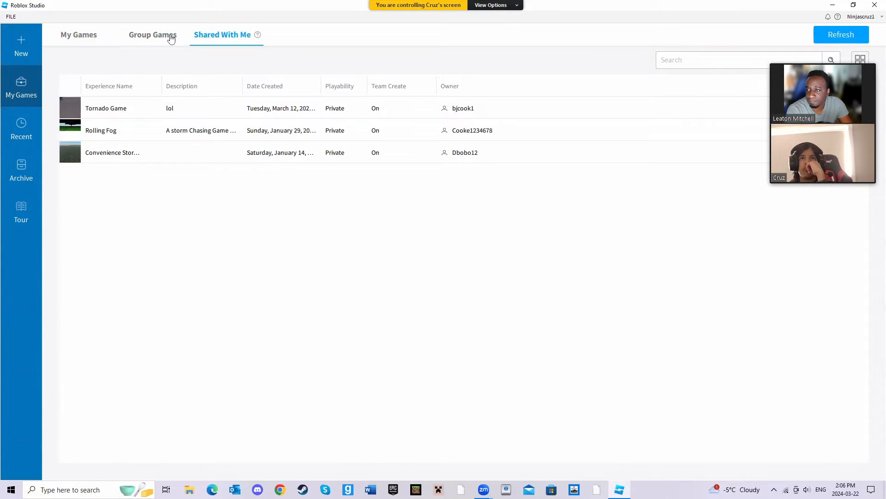
pyautogui.click(79, 34)
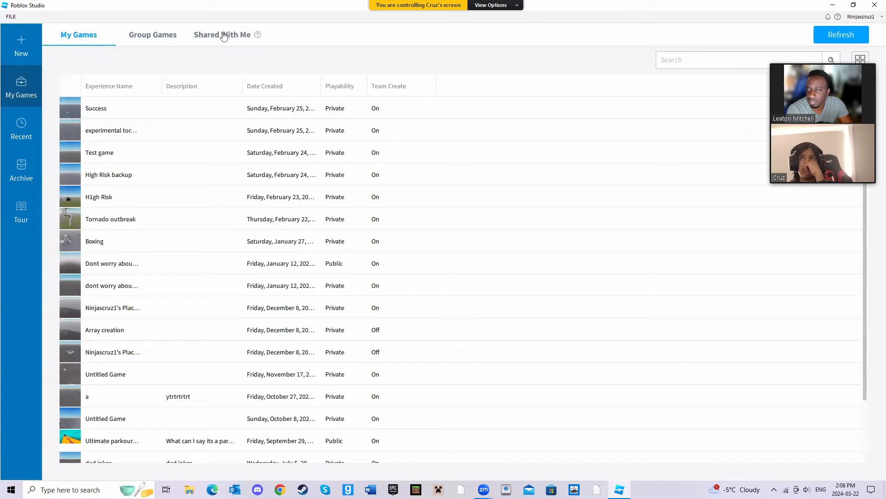
pyautogui.click(222, 35)
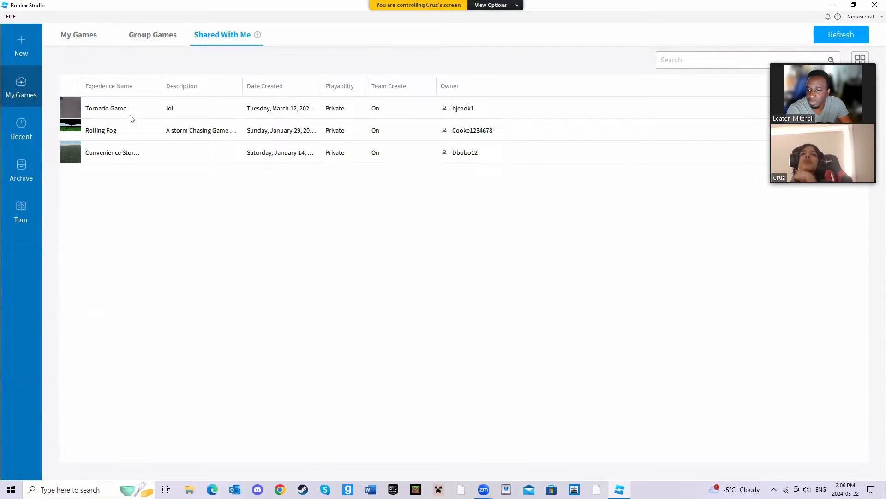
# Step: Launch Rolling Fog from the Shared With Me list and let it load
pyautogui.doubleClick(101, 130)
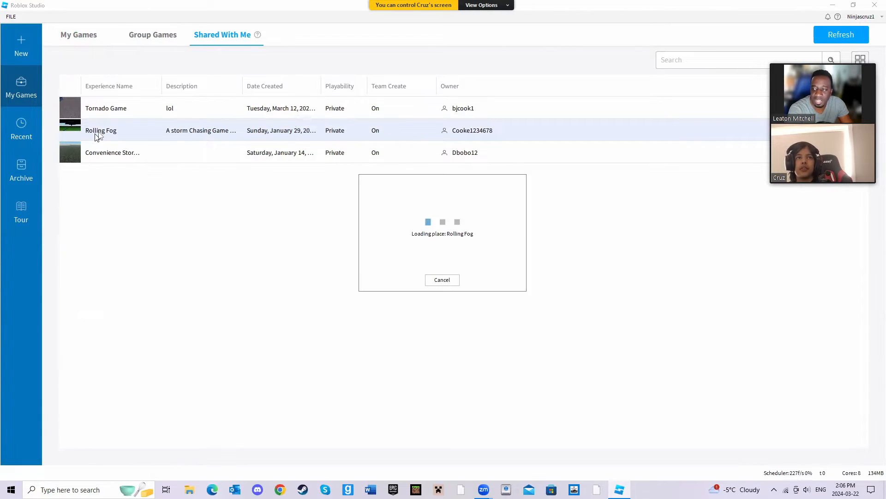
pyautogui.moveTo(319, 313)
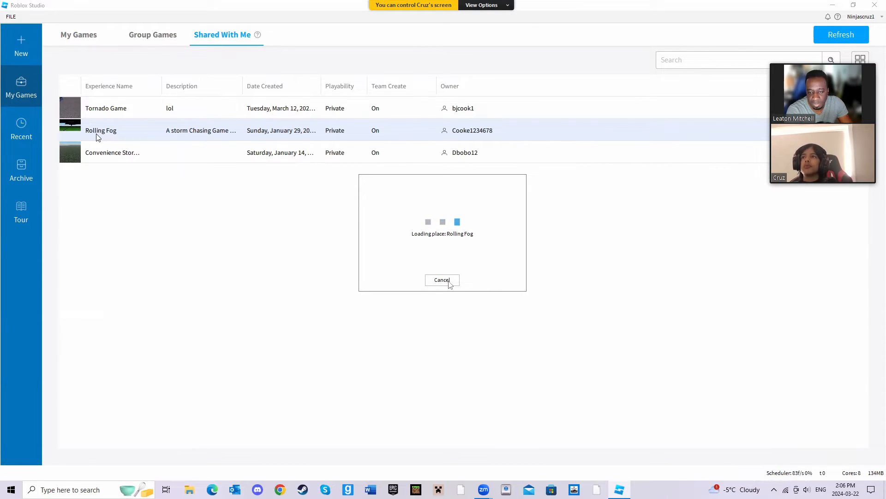
pyautogui.moveTo(501, 364)
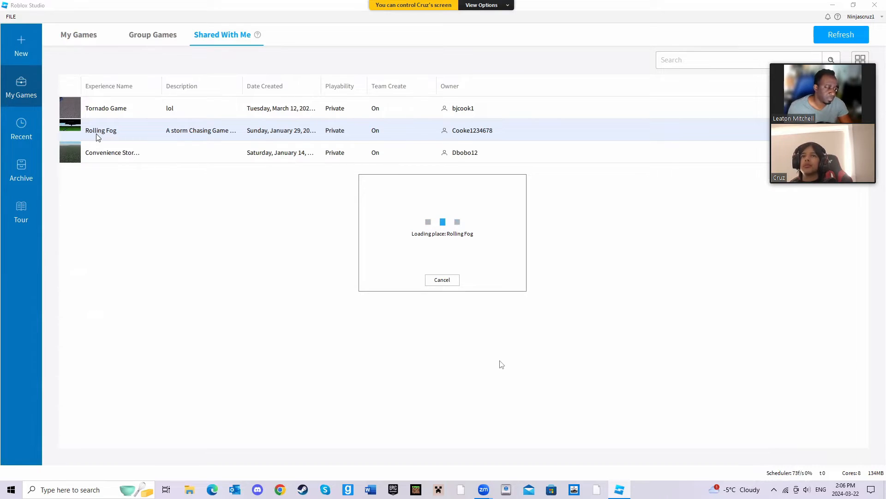
pyautogui.click(442, 279)
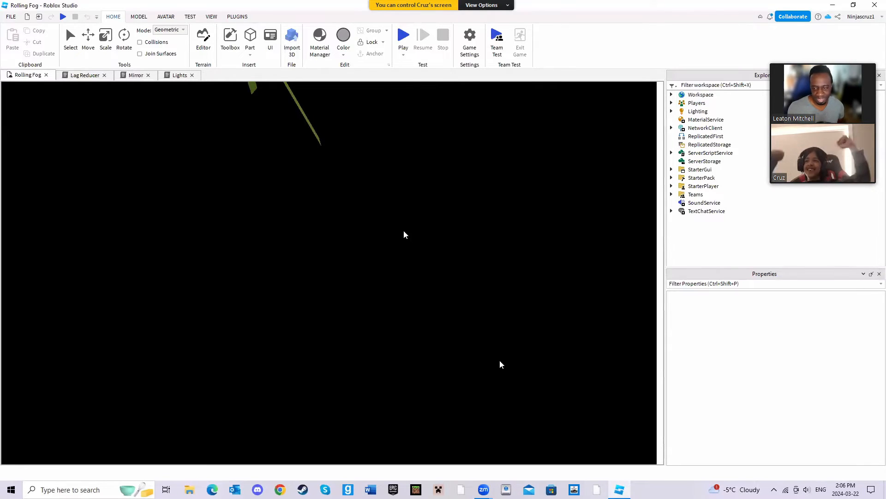
# Step: Click in the viewport so the Rolling Fog town map renders
pyautogui.click(203, 40)
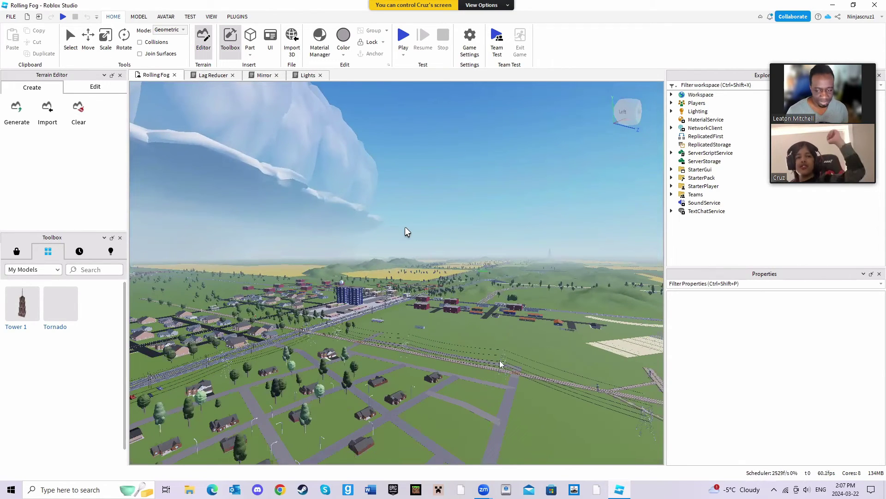
pyautogui.moveTo(395, 246)
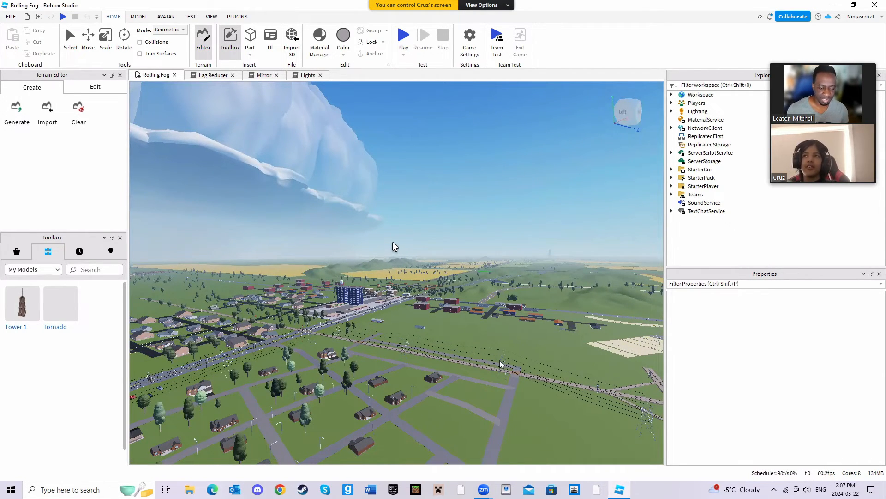